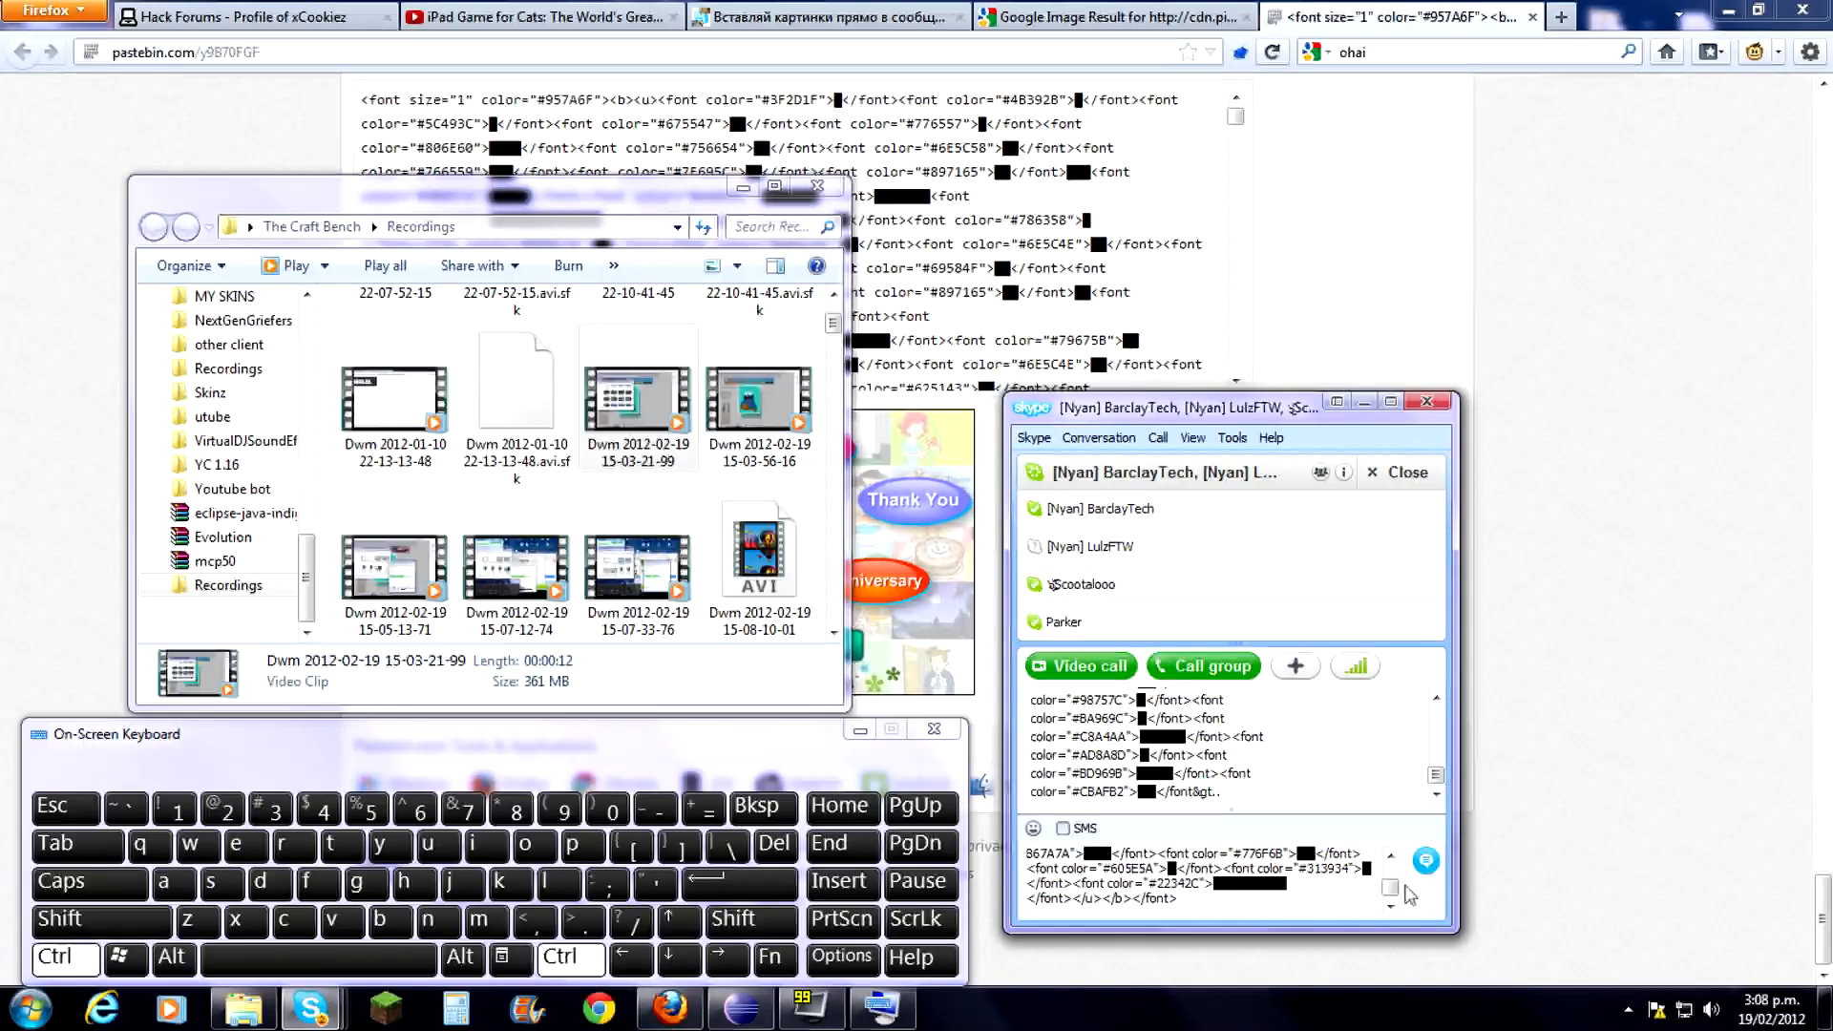
# Minimise the Skype group chat window to reveal the Cookie Monster image result.
pyautogui.click(1424, 891)
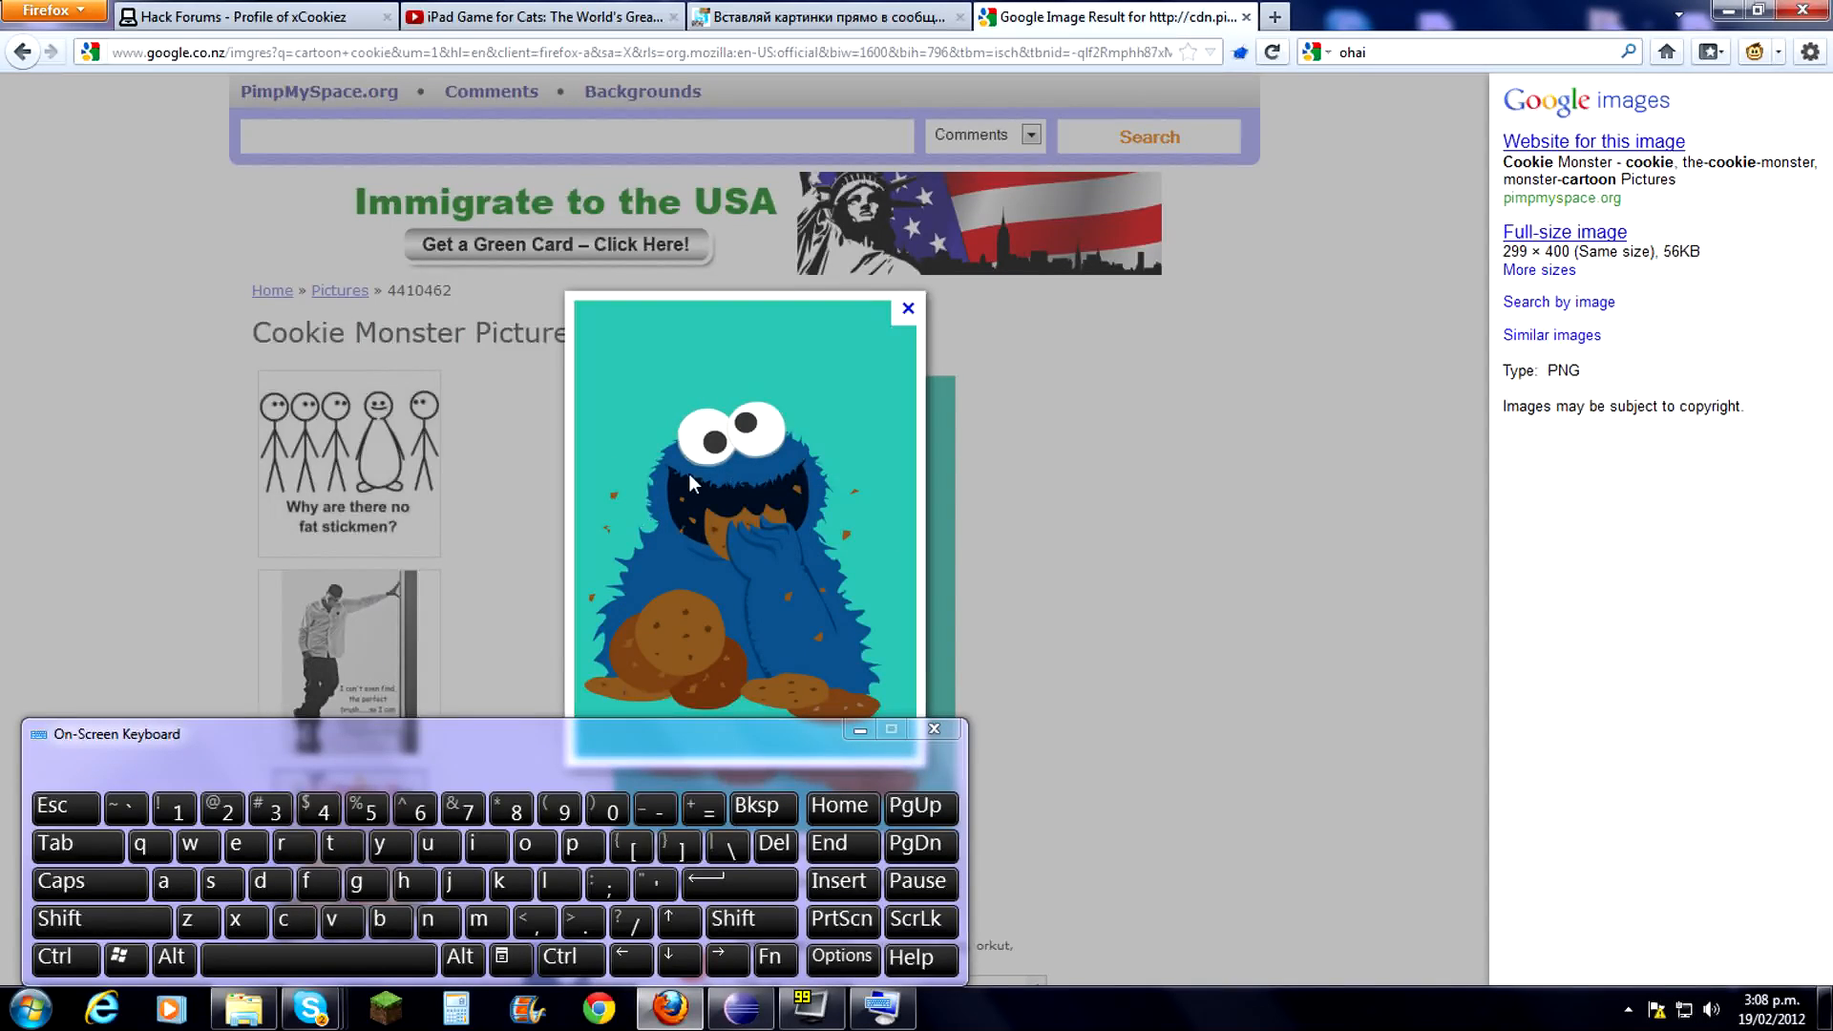
# Bring up the skypeimg.com generator with the Cookie Monster image URL submitted.
pyautogui.click(818, 16)
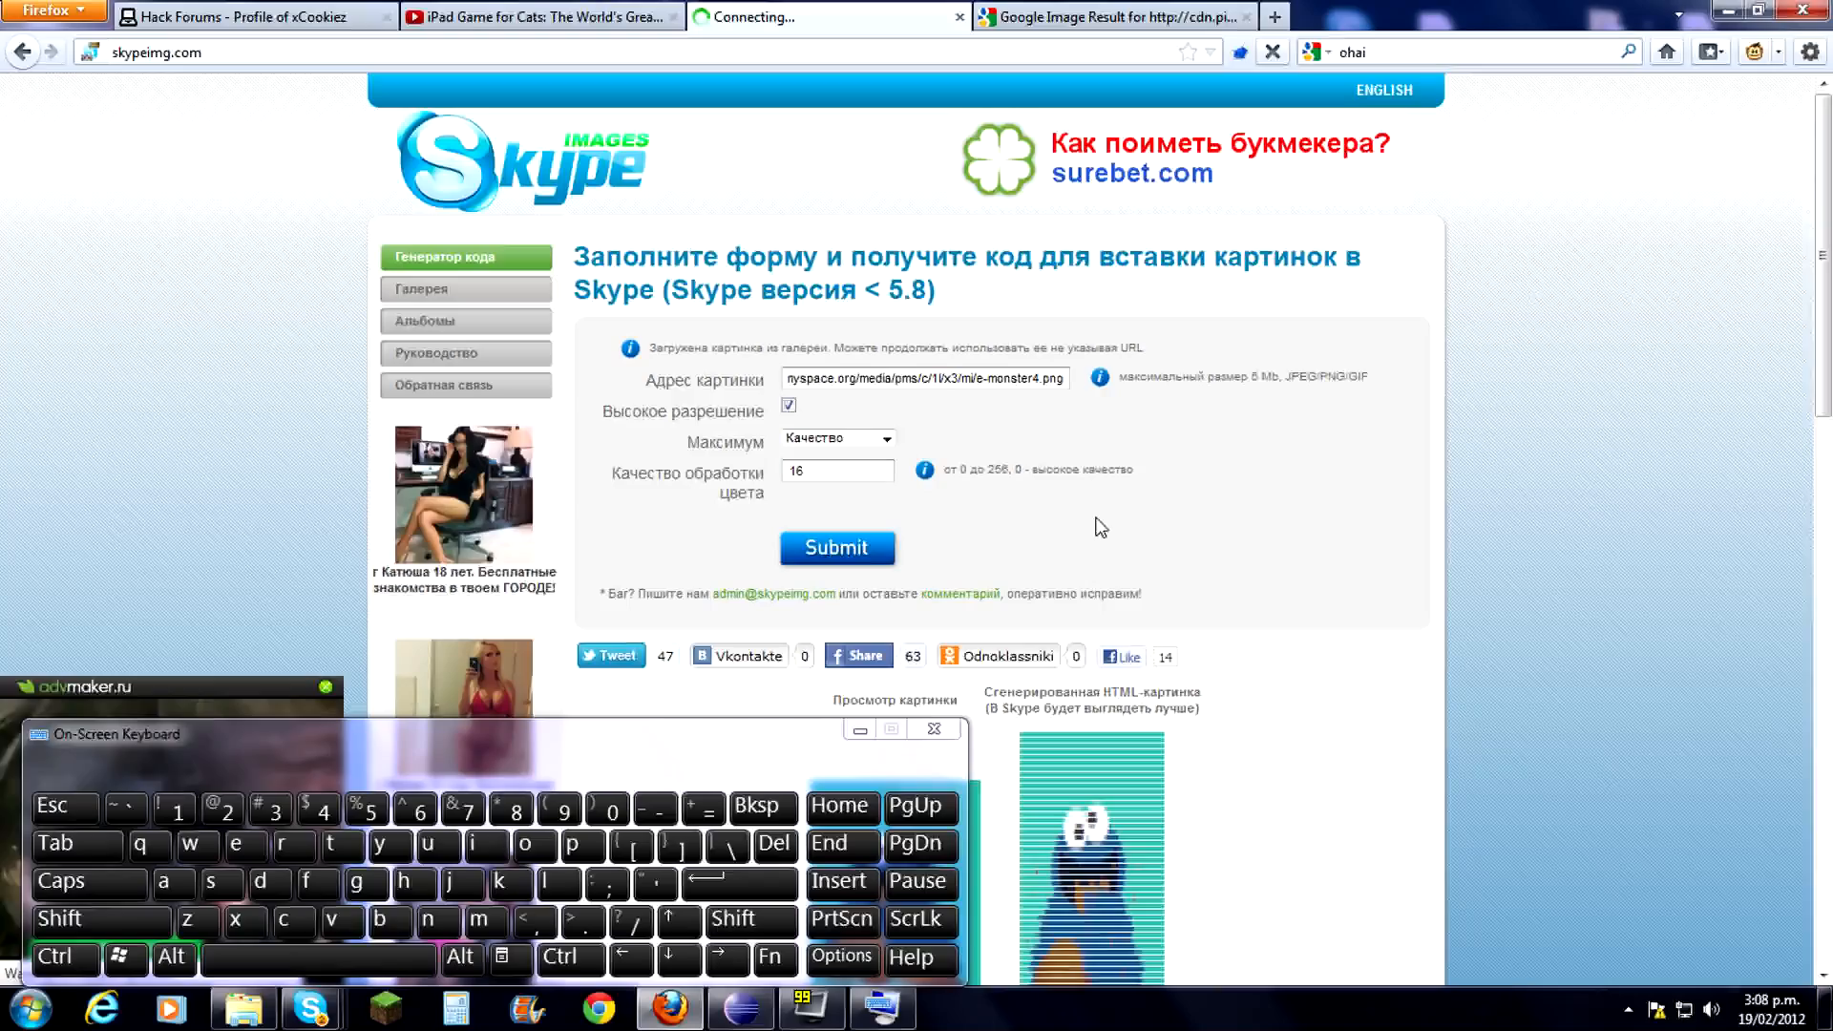
# Copy the generated Cookie Monster font-colour code into the Skype message box.
pyautogui.scroll(-3)
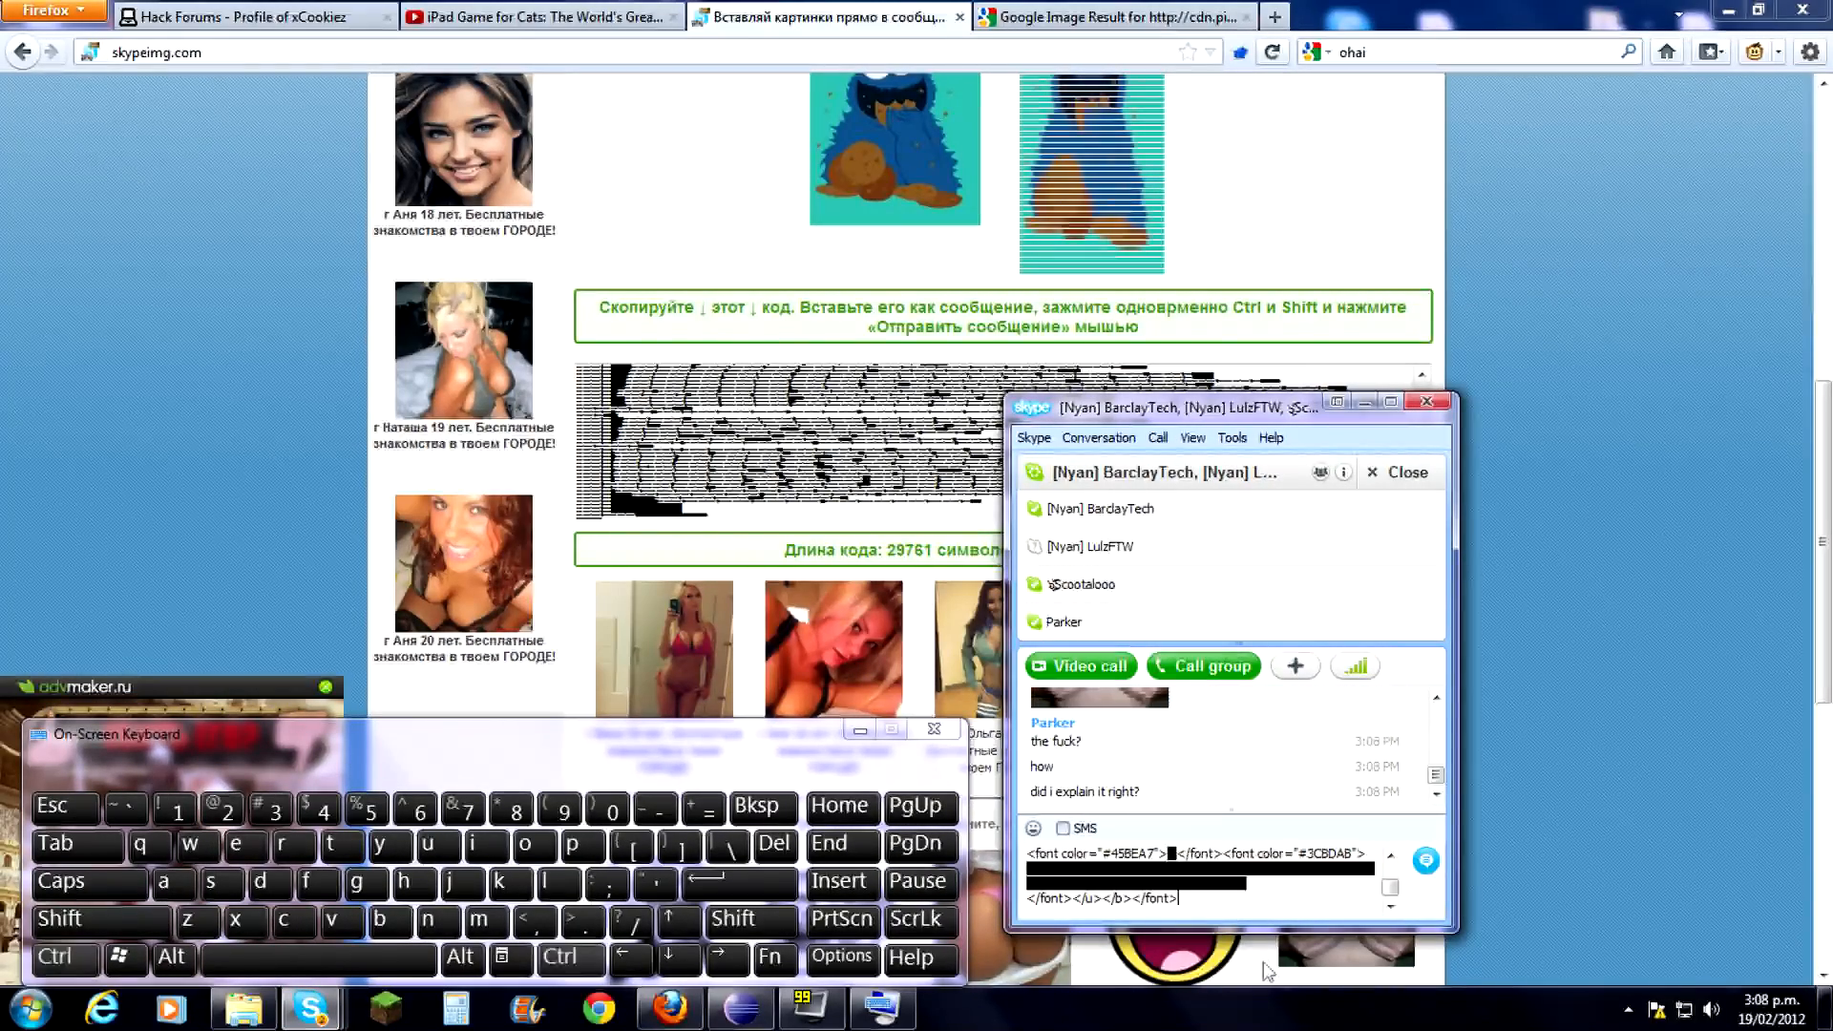
pyautogui.click(58, 919)
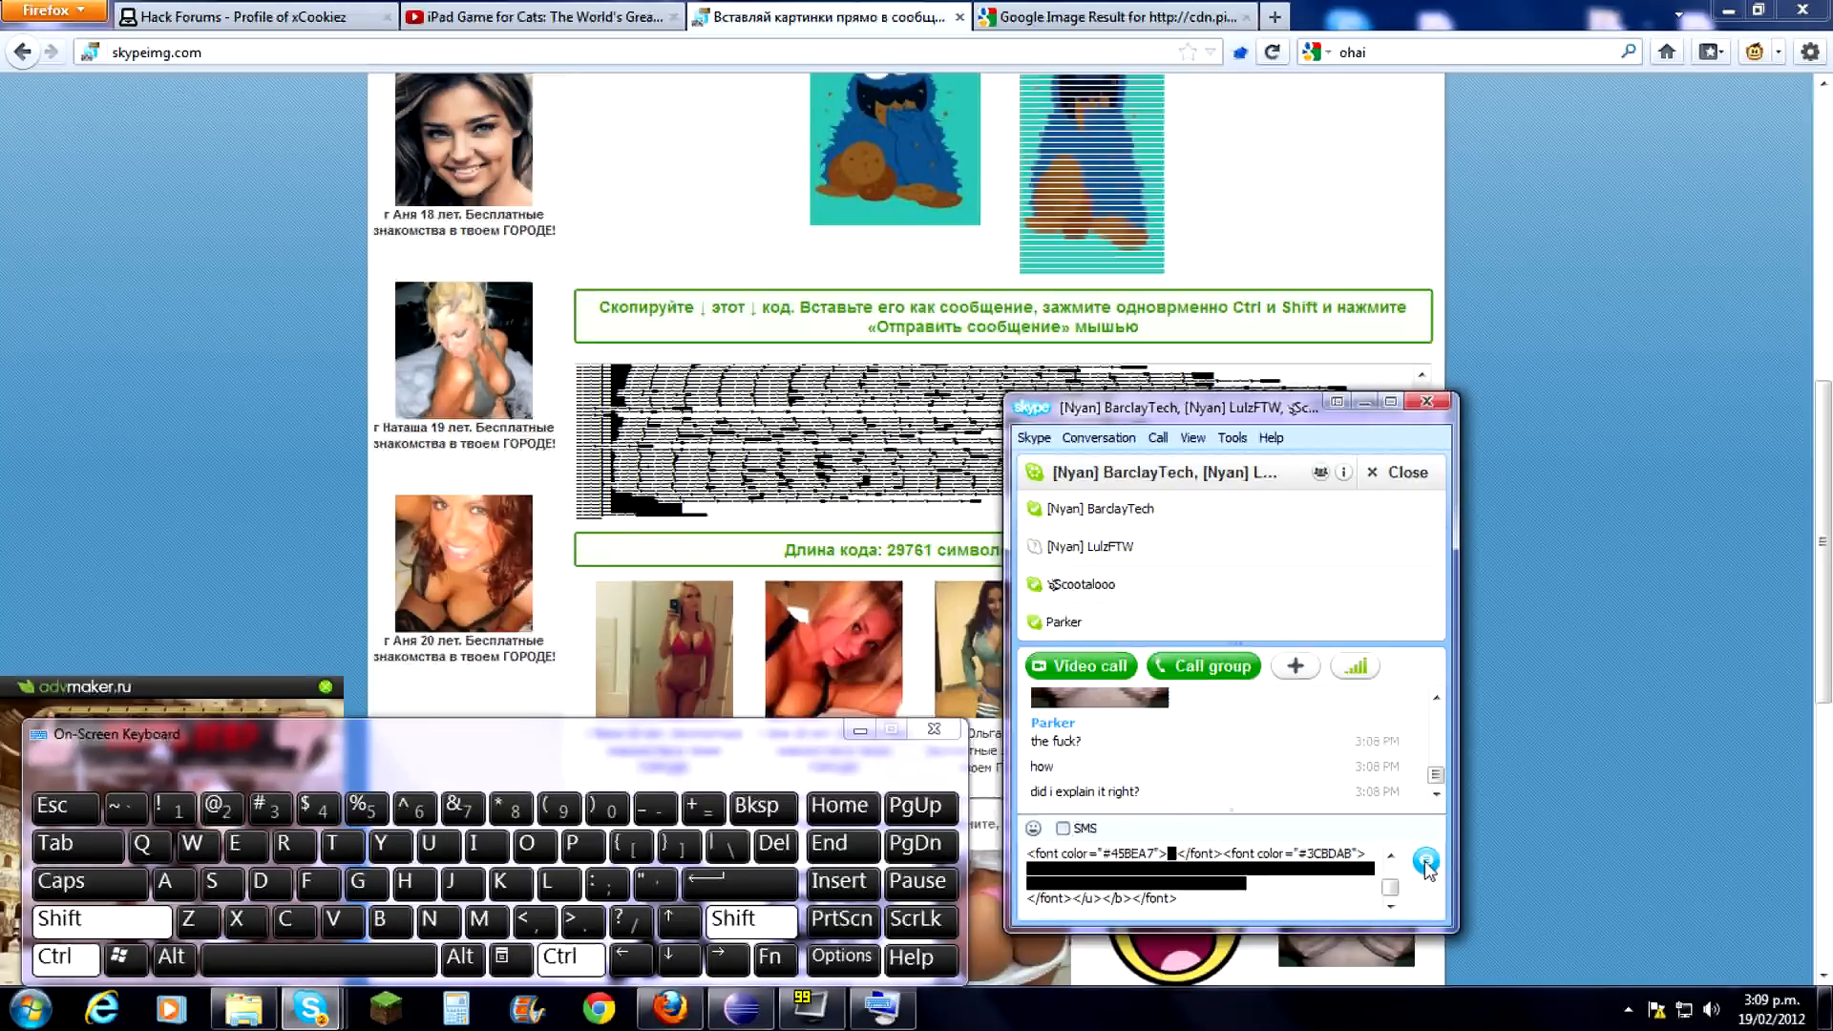
# Send the pasted code with Ctrl+Shift held, posting the Cookie Monster picture.
pyautogui.click(1425, 889)
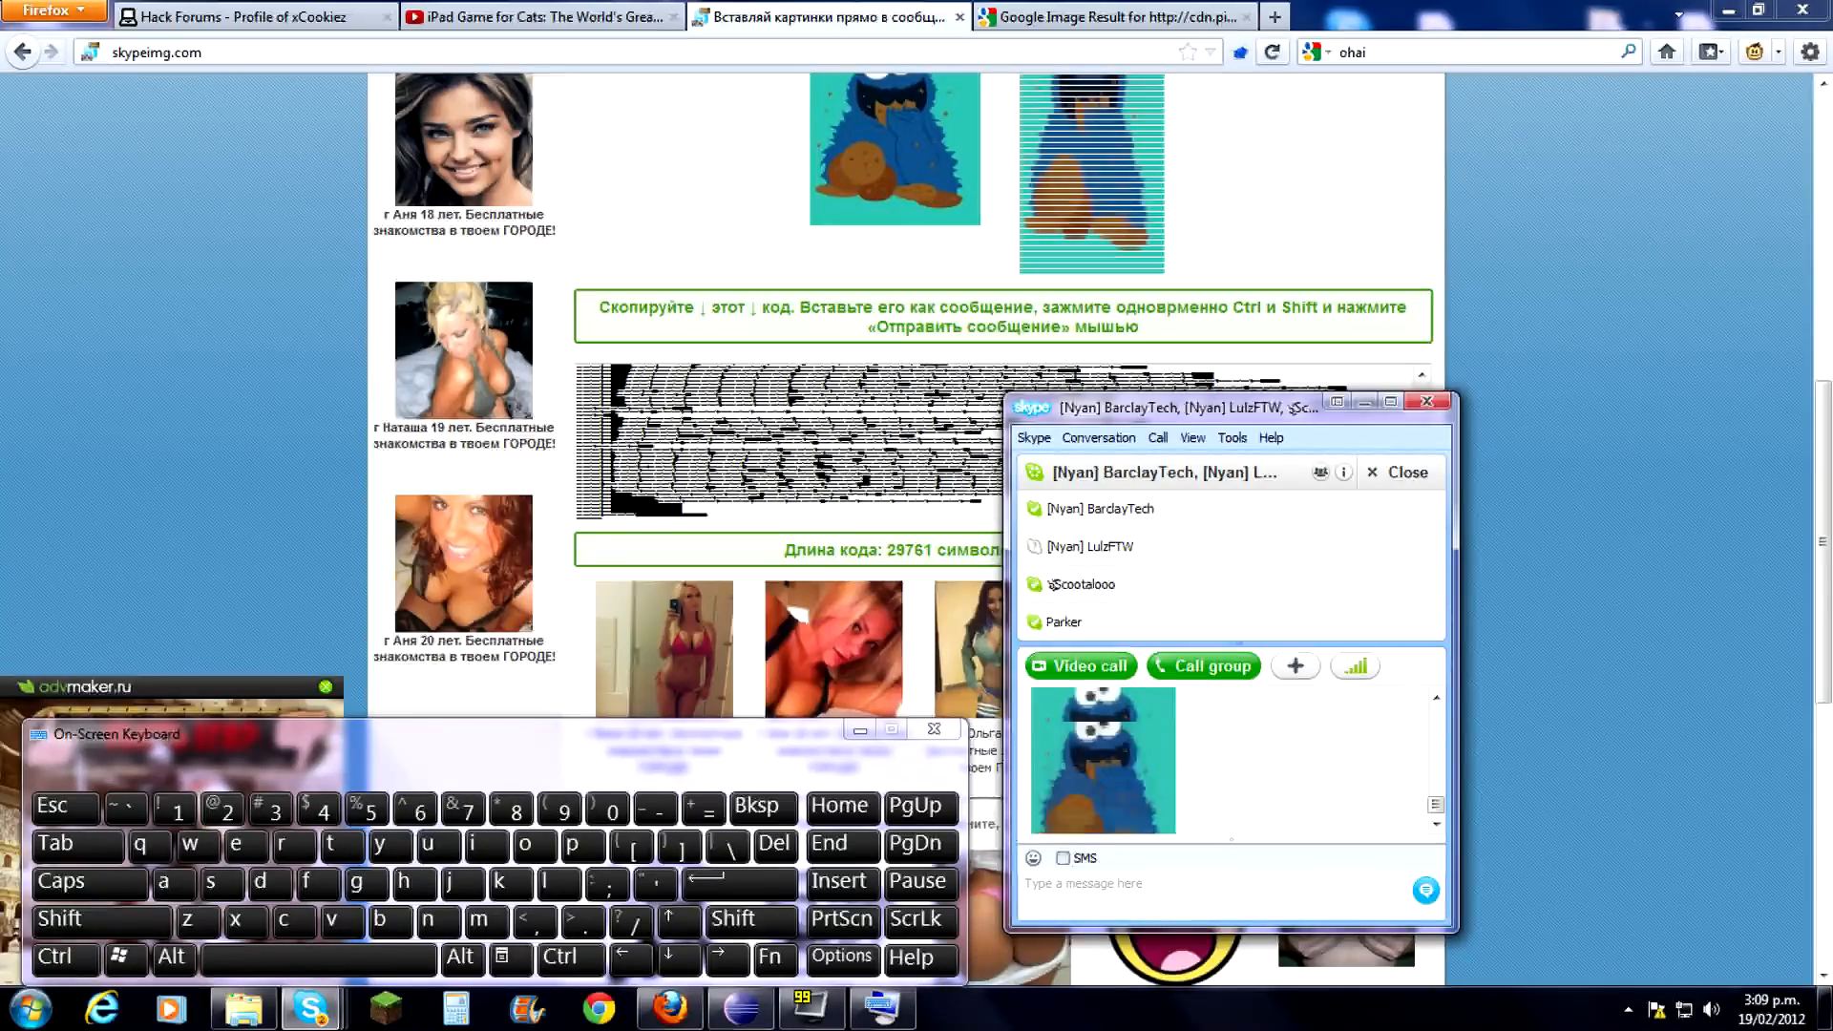